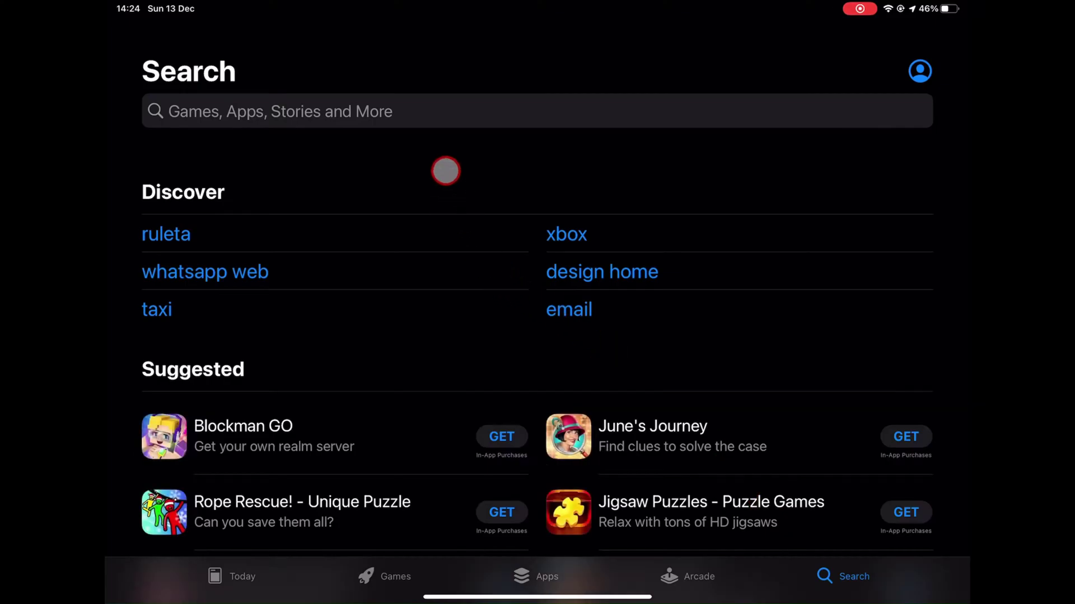
Step: Search the App Store for "google drive" and start downloading Google Drive
{"action": "left_click", "coordinate": [536, 110]}
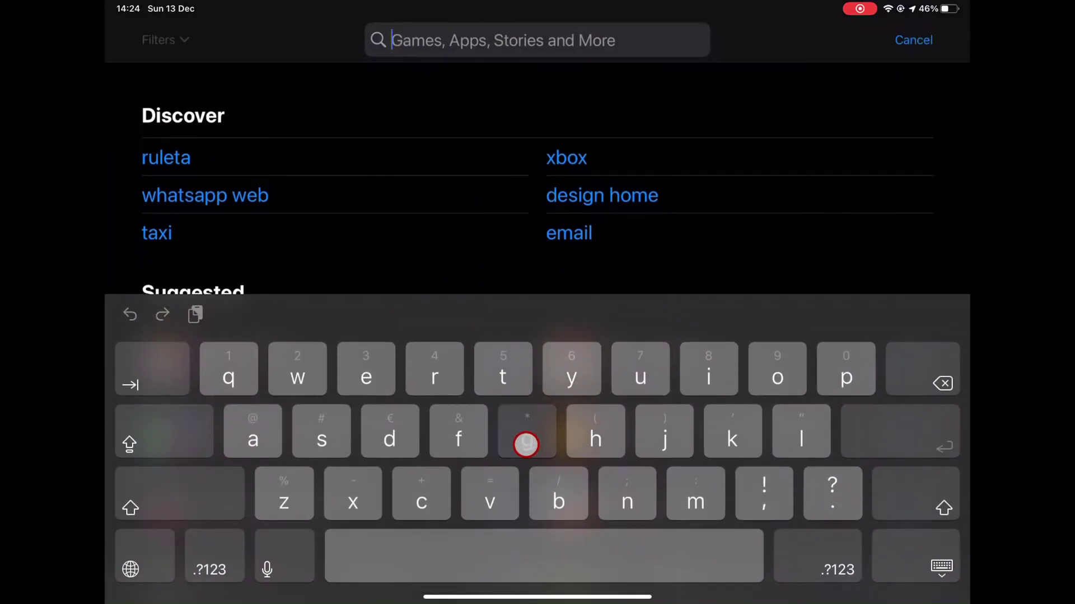
{"action": "type", "text": "google"}
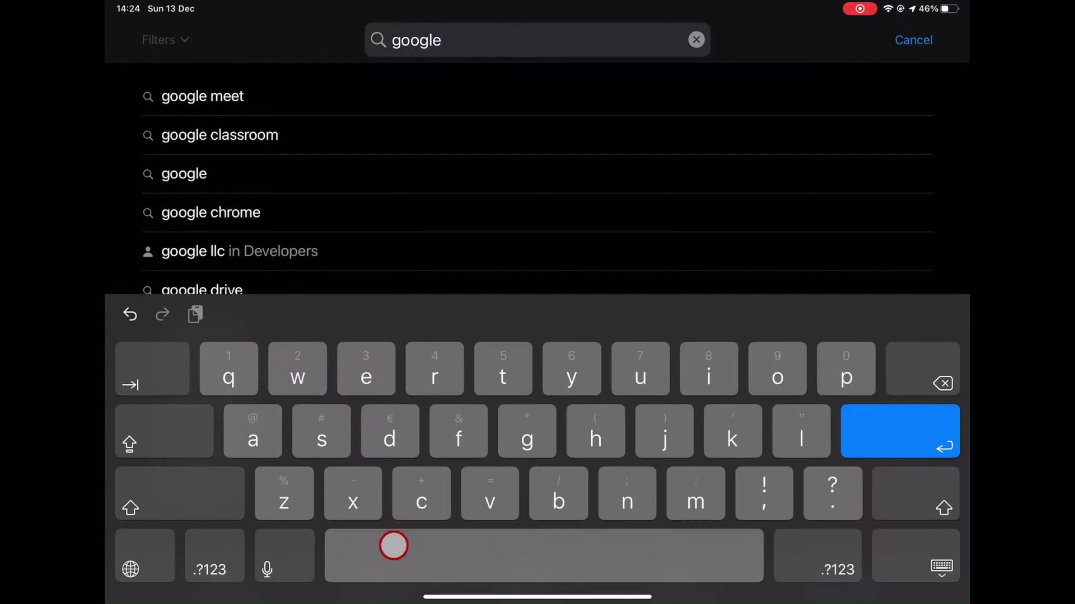
{"action": "type", "text": "rive"}
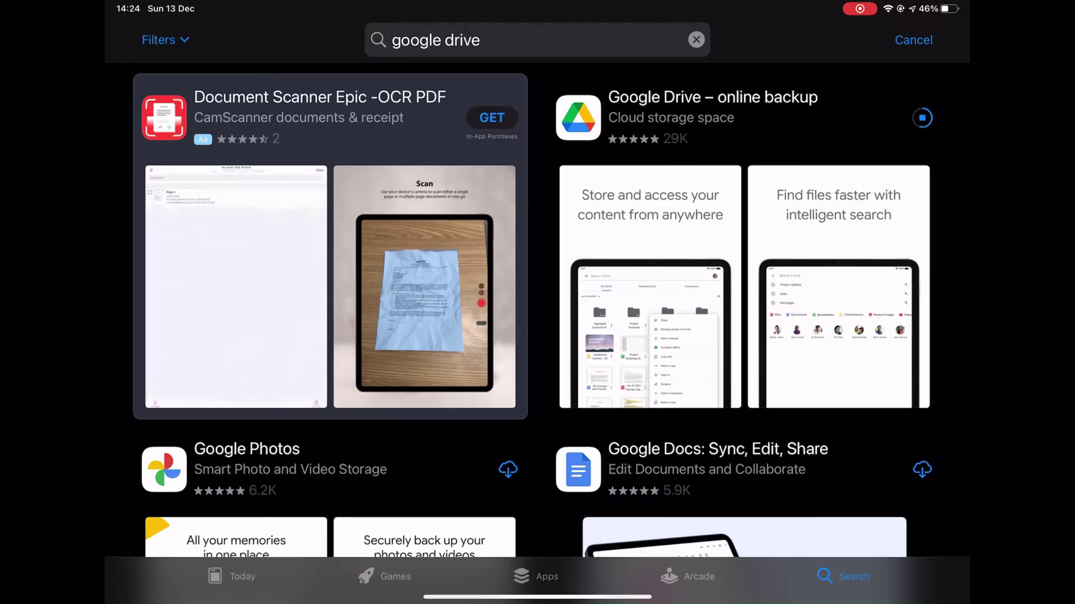
Step: Open the newly installed Google Drive app from the App Store
{"action": "left_click", "coordinate": [922, 117]}
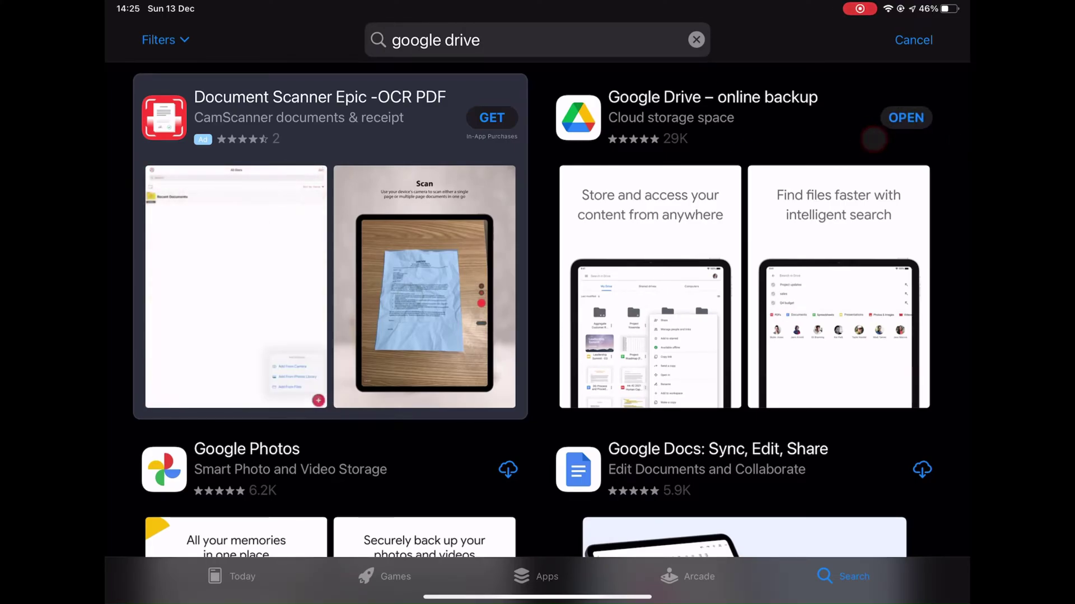
{"action": "left_click", "coordinate": [905, 117]}
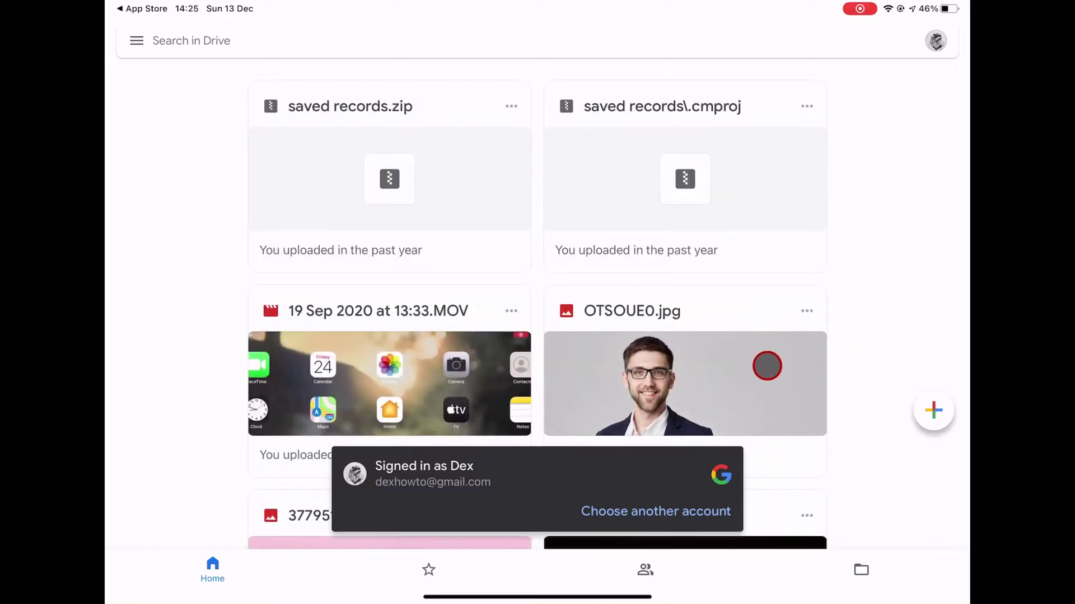
Step: Upload a video from Photos and Videos into Drive and let uploads finish
{"action": "left_click", "coordinate": [933, 410]}
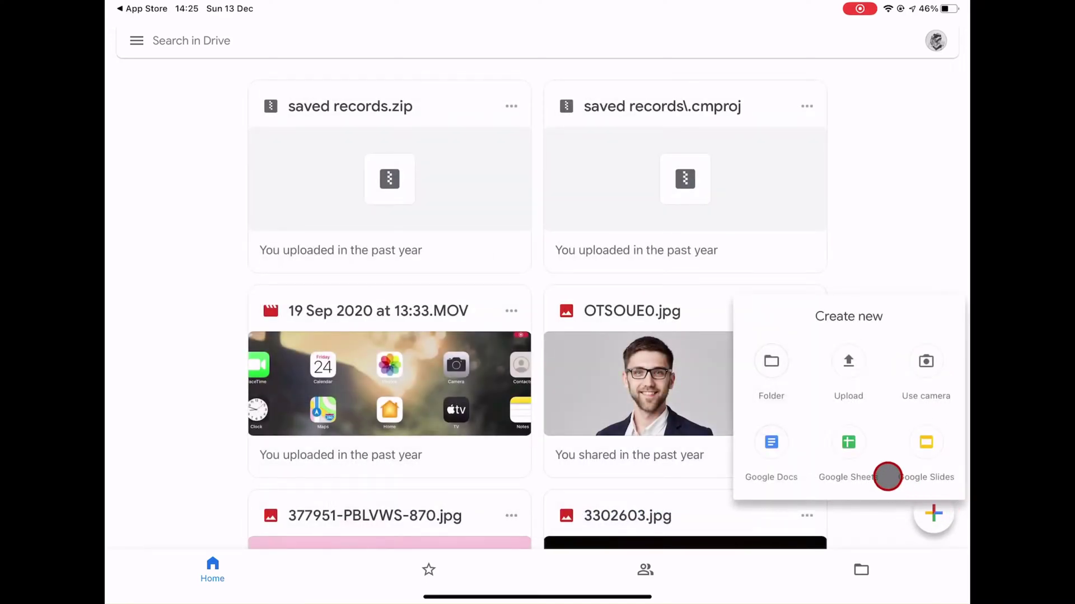
{"action": "left_click", "coordinate": [848, 370]}
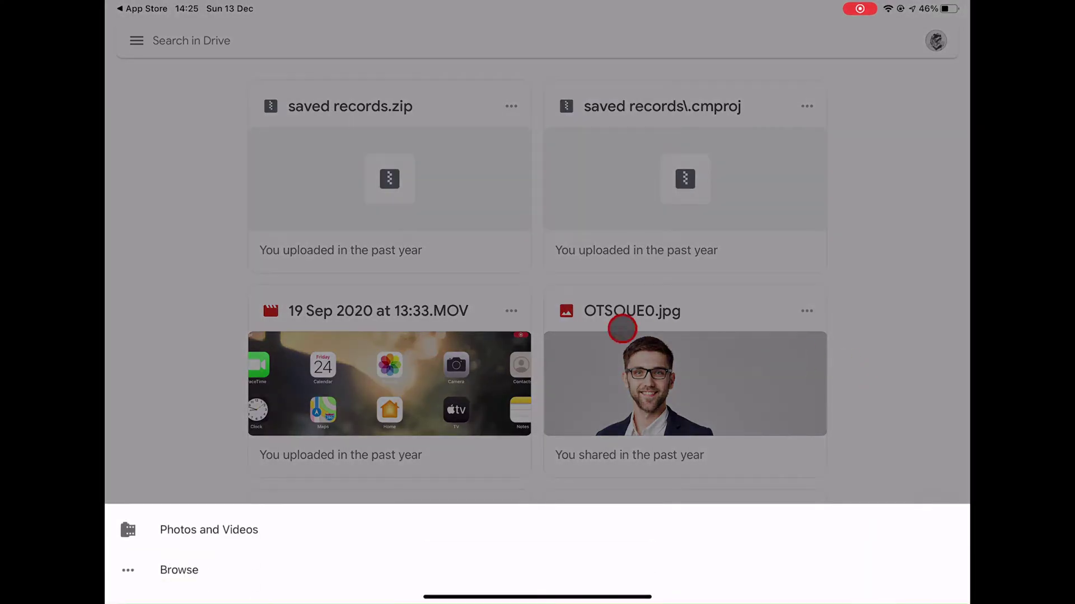
{"action": "left_click", "coordinate": [179, 569]}
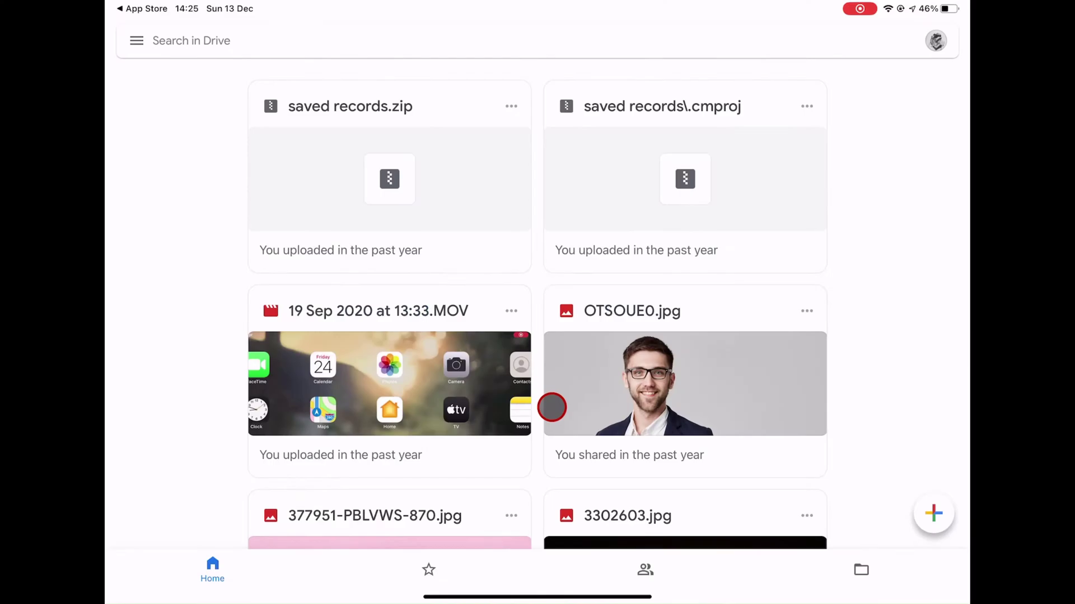
{"action": "scroll", "scroll_direction": "down", "scroll_amount": 3}
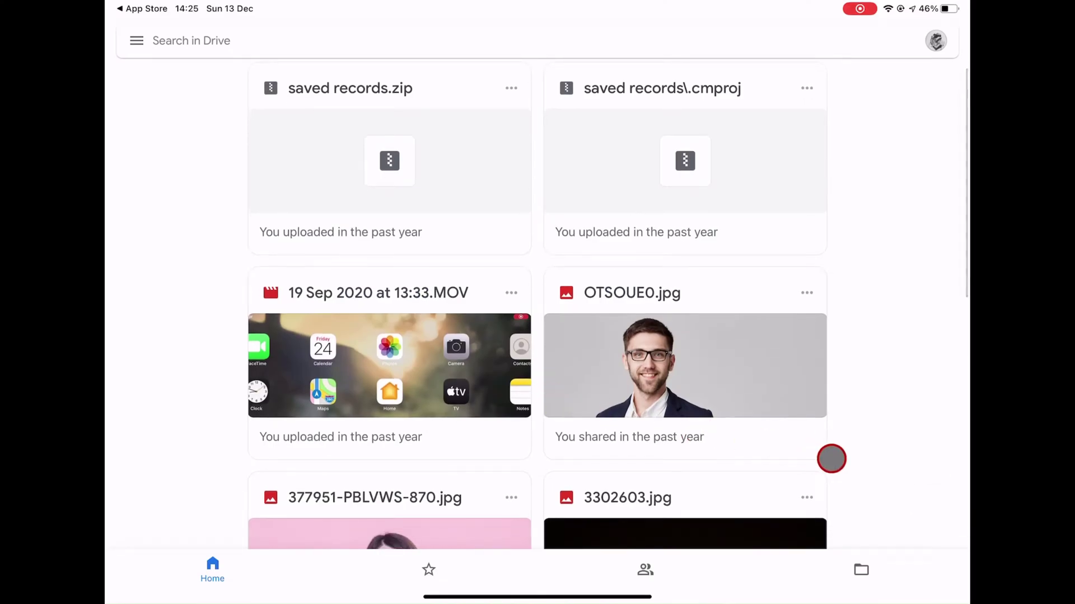
{"action": "scroll", "scroll_direction": "down", "scroll_amount": 3}
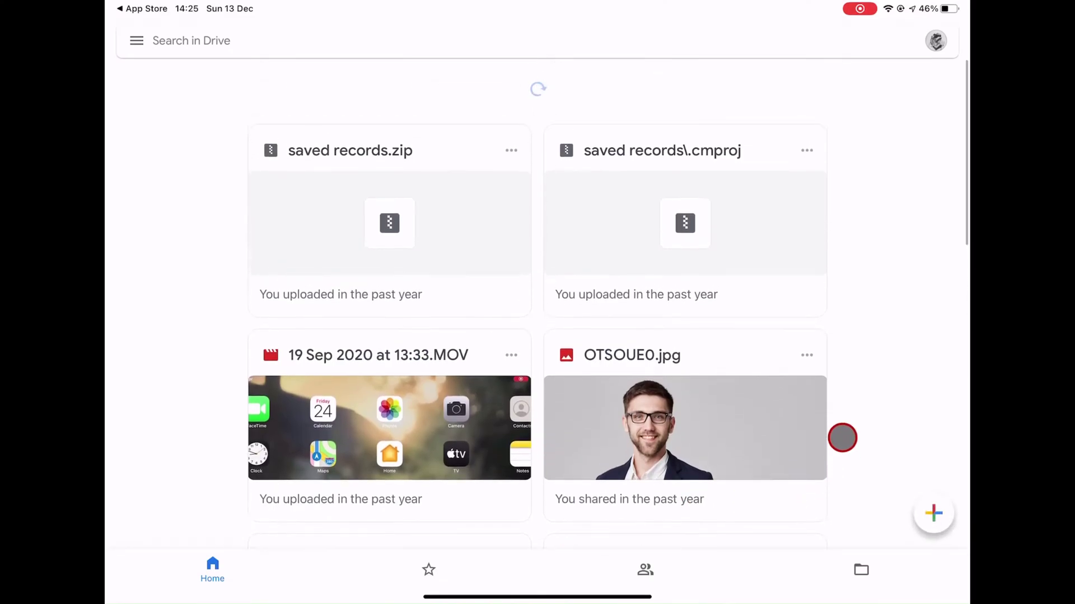
{"action": "scroll", "scroll_direction": "down", "scroll_amount": 3}
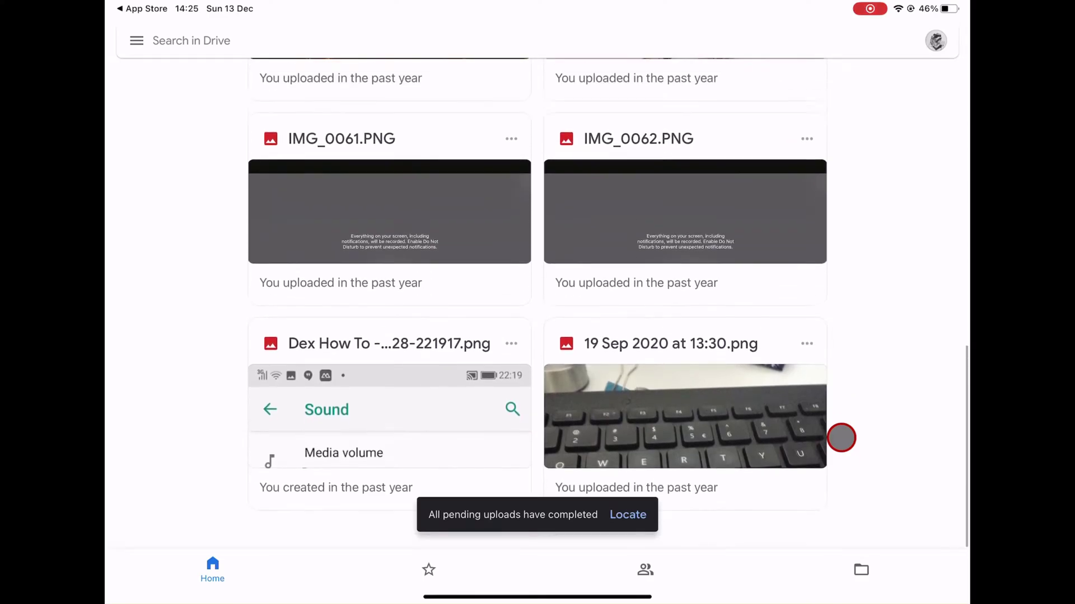
{"action": "scroll", "scroll_direction": "down", "scroll_amount": 3}
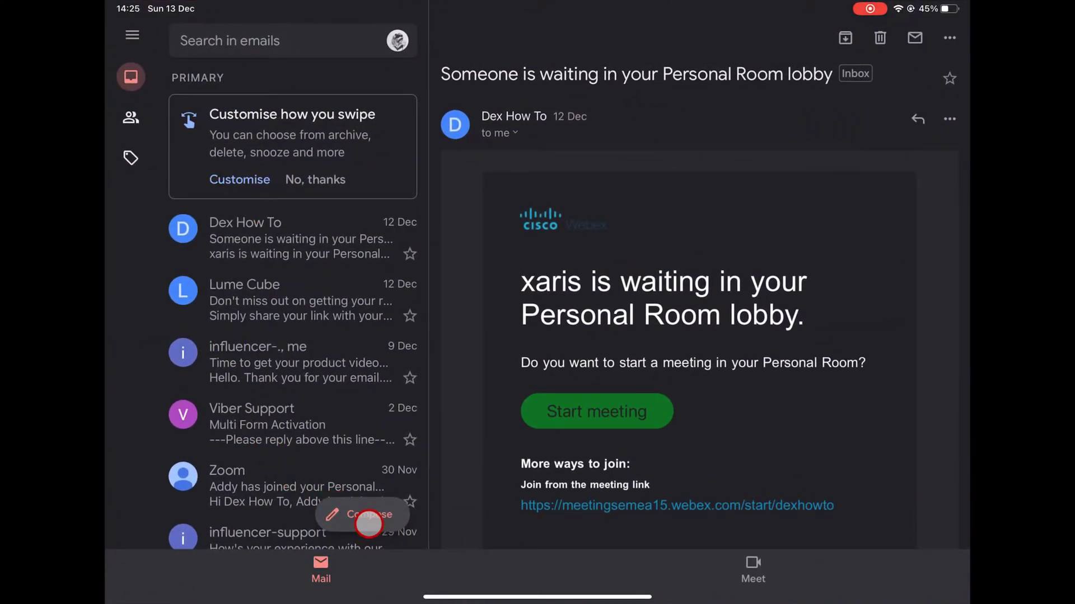
Step: Compose a new email addressed to Dexhow Tos via the "dex" suggestion
{"action": "left_click", "coordinate": [362, 514]}
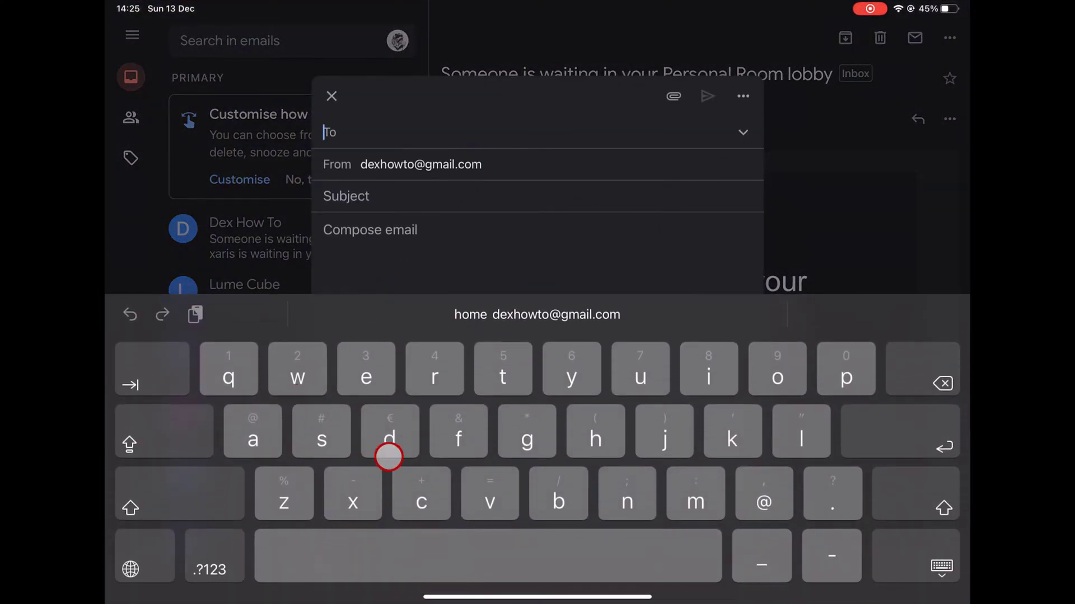
{"action": "type", "text": "dex"}
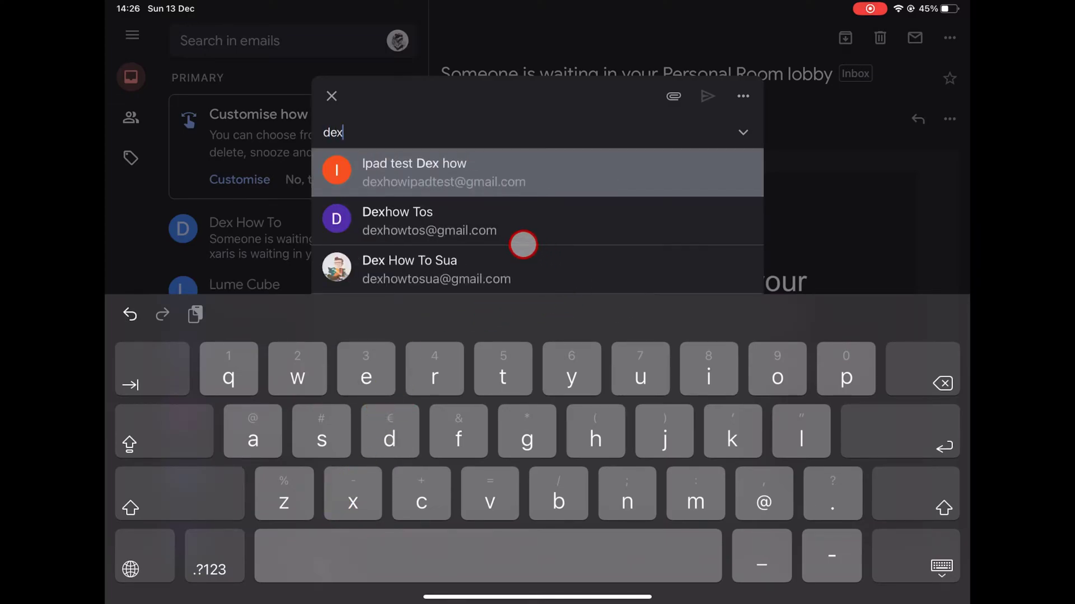
{"action": "left_click", "coordinate": [430, 221]}
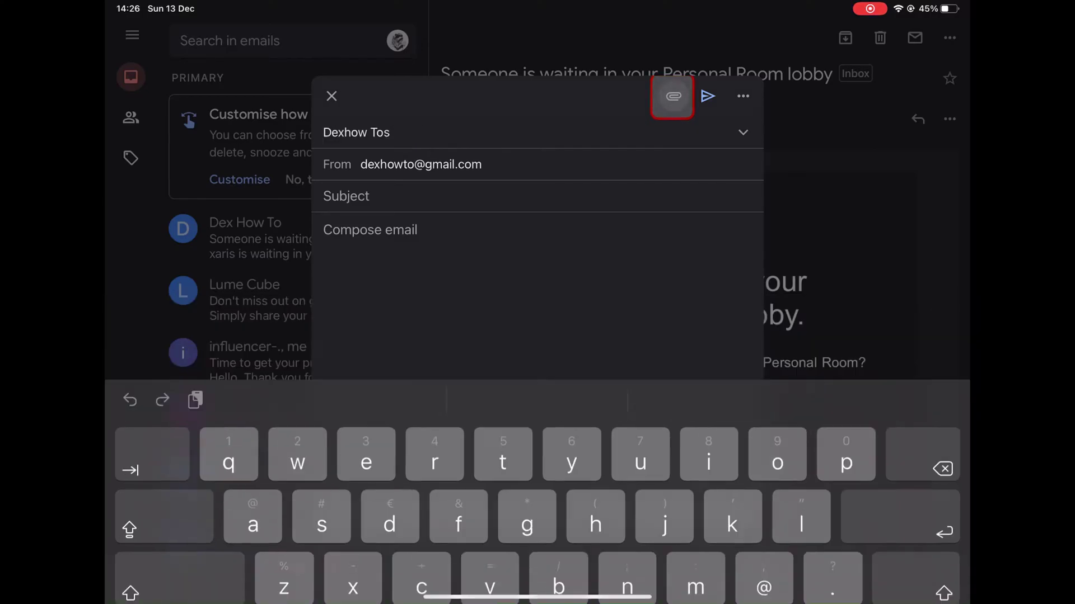
Step: Open the attachment picker and show all My Drive files
{"action": "left_click", "coordinate": [671, 96]}
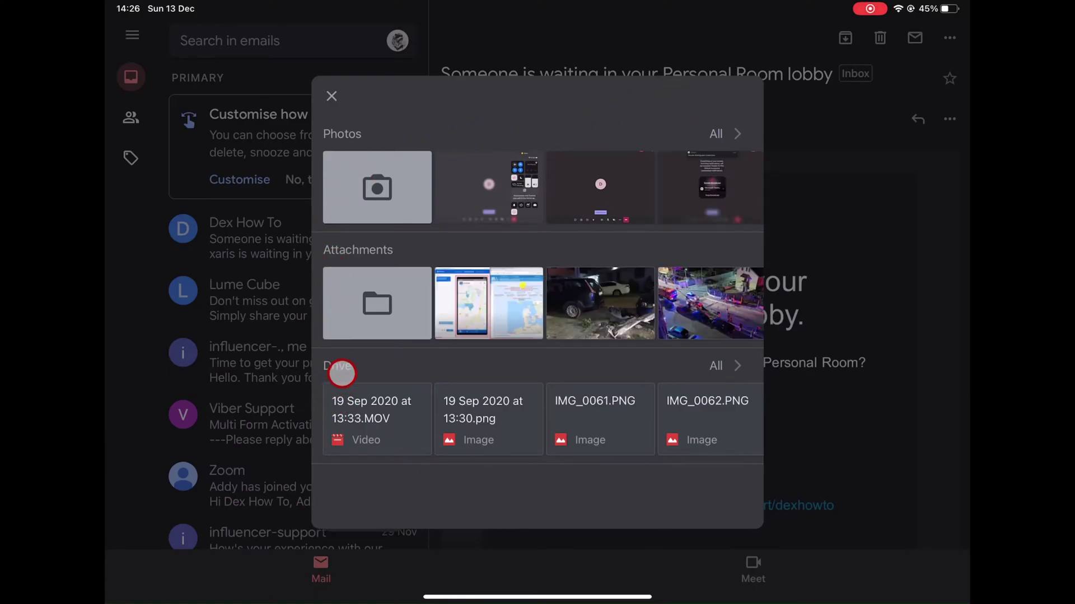
{"action": "mouse_move", "coordinate": [746, 359]}
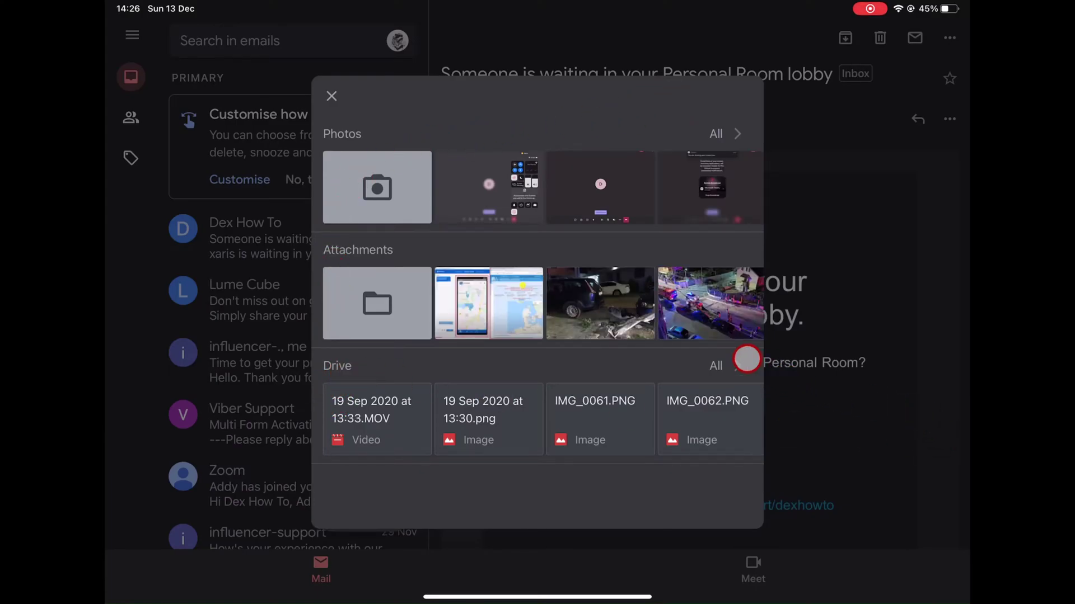
{"action": "left_click", "coordinate": [715, 366]}
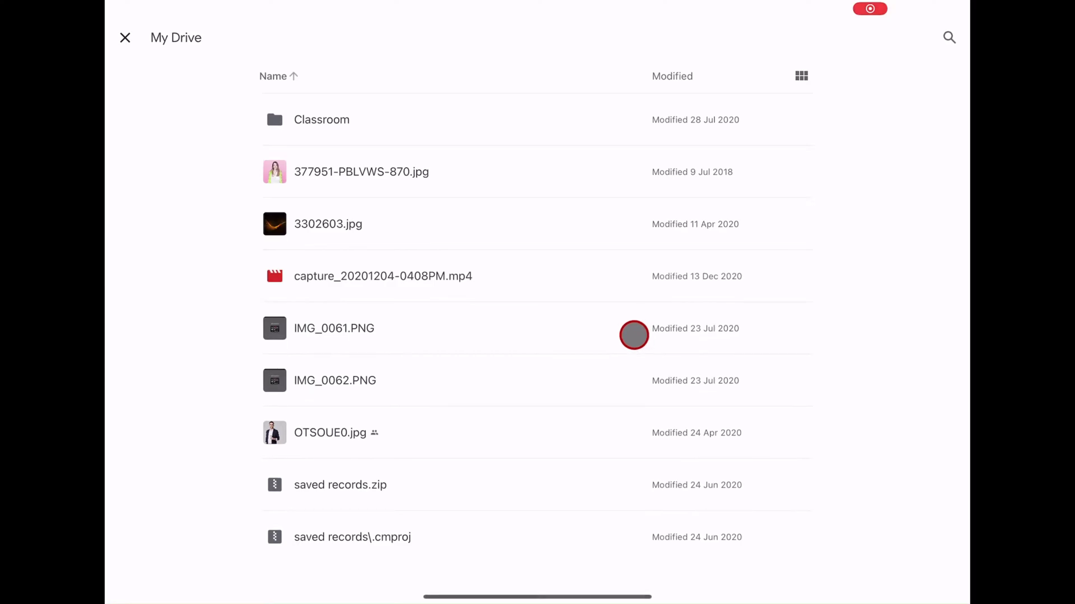
{"action": "mouse_move", "coordinate": [467, 258]}
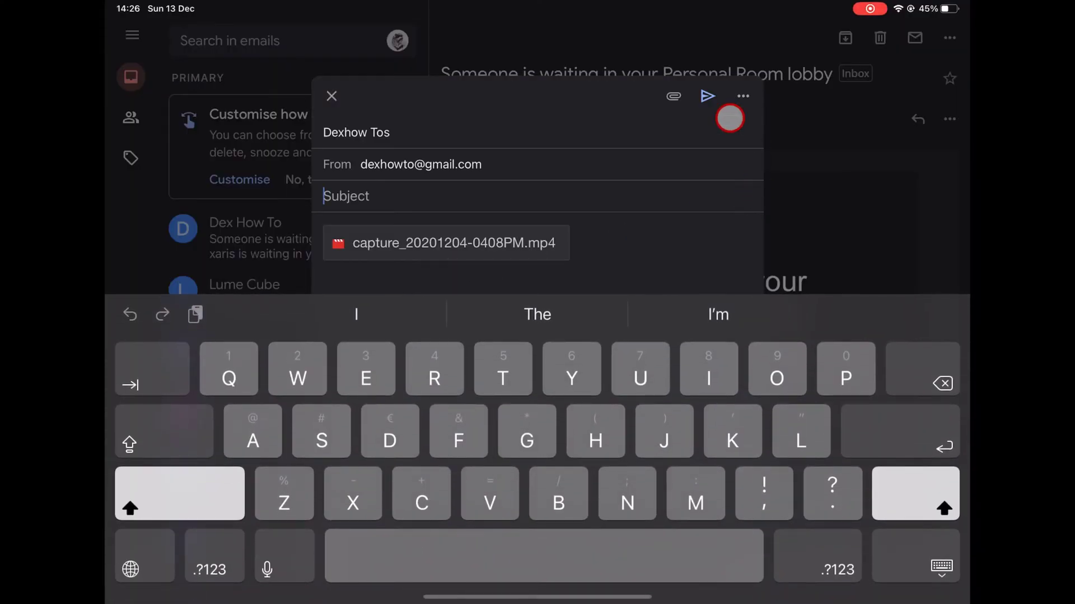
Step: Add subject "Test large", send, and confirm Drive sharing for recipients
{"action": "type", "text": "Test large"}
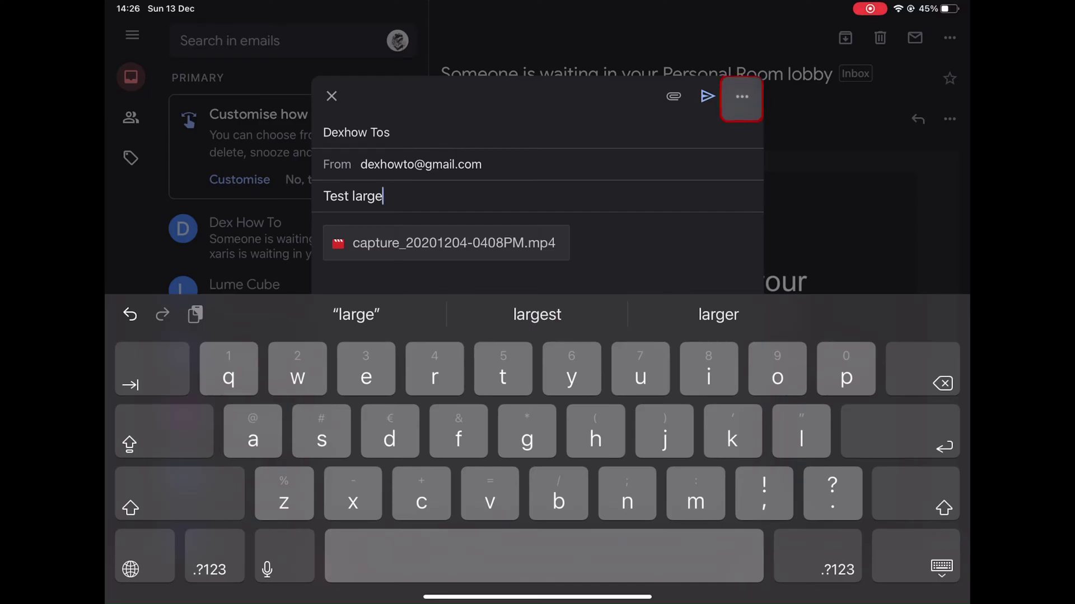
{"action": "left_click", "coordinate": [708, 96]}
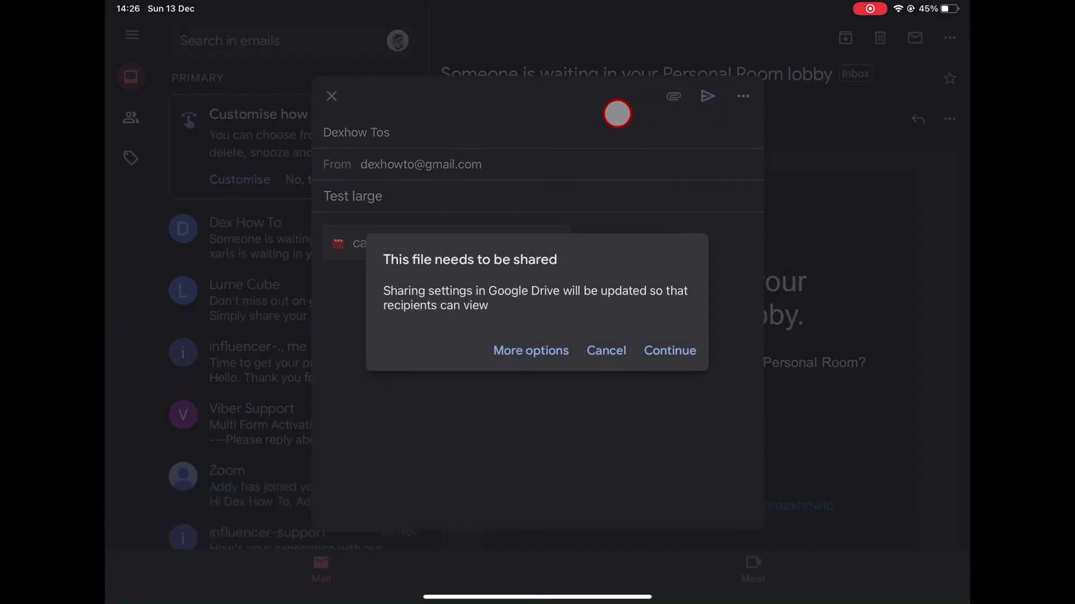
{"action": "left_click", "coordinate": [669, 350]}
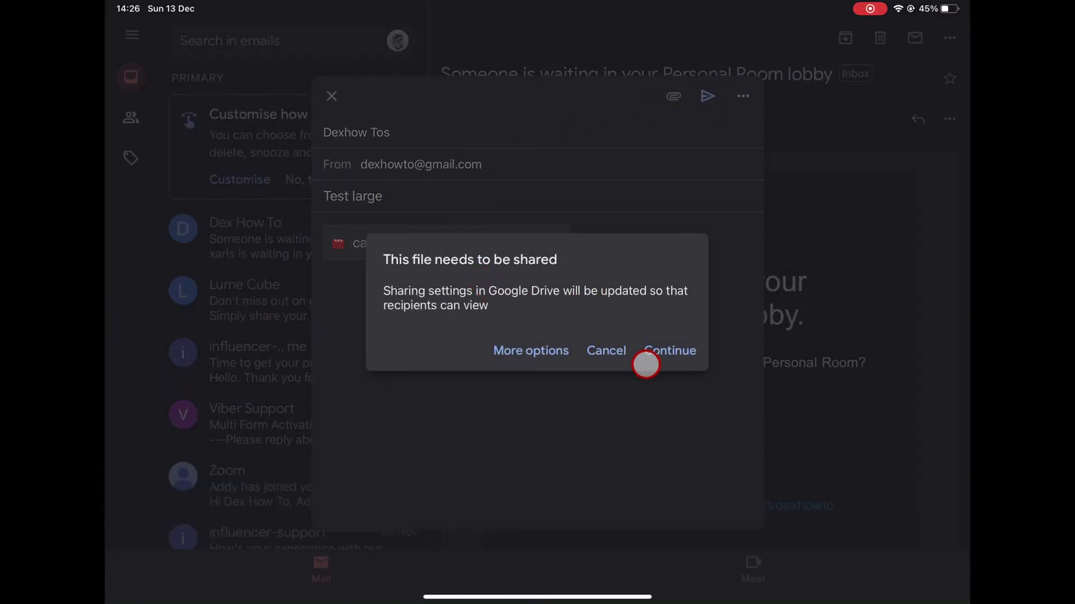
{"action": "left_click", "coordinate": [668, 350]}
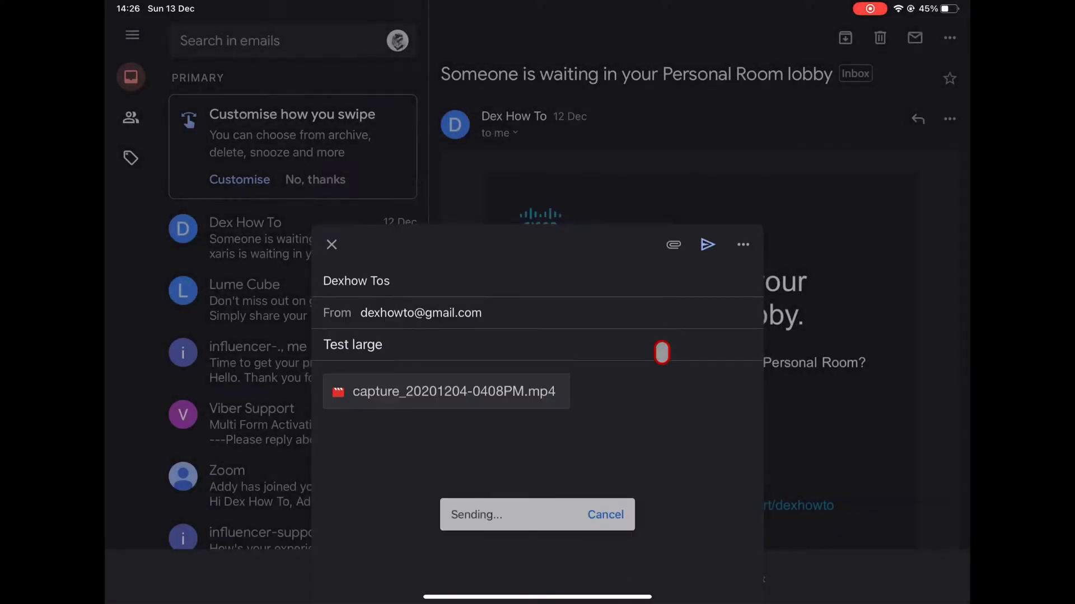